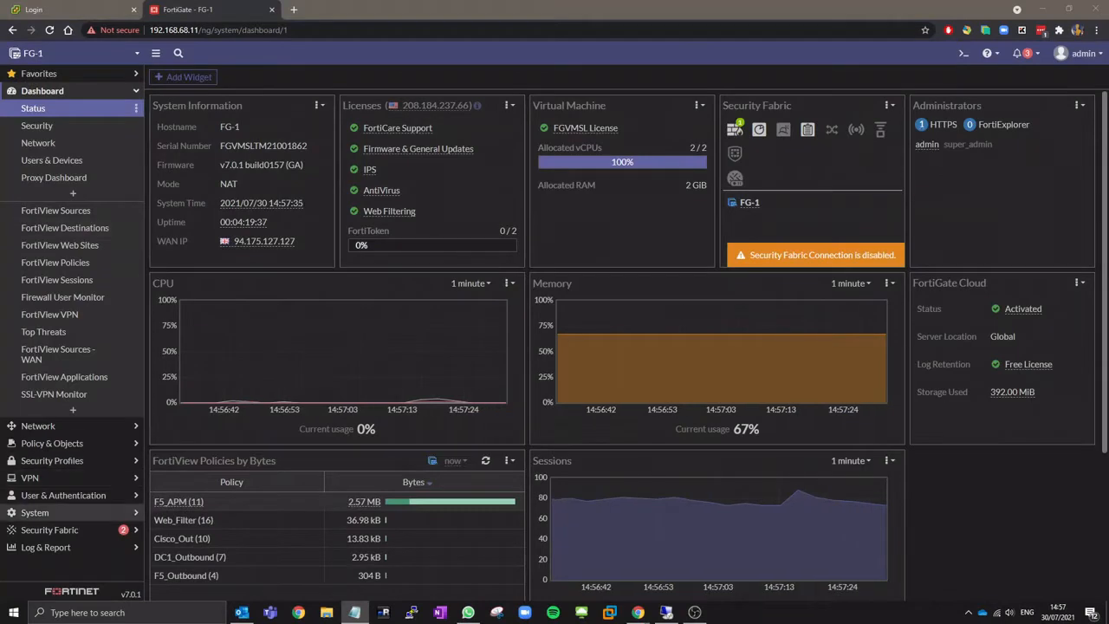
- Enable the Explicit Proxy feature in Feature Visibility, apply it, and go to Proxy Policy
{"action": "left_click", "coordinate": [52, 378]}
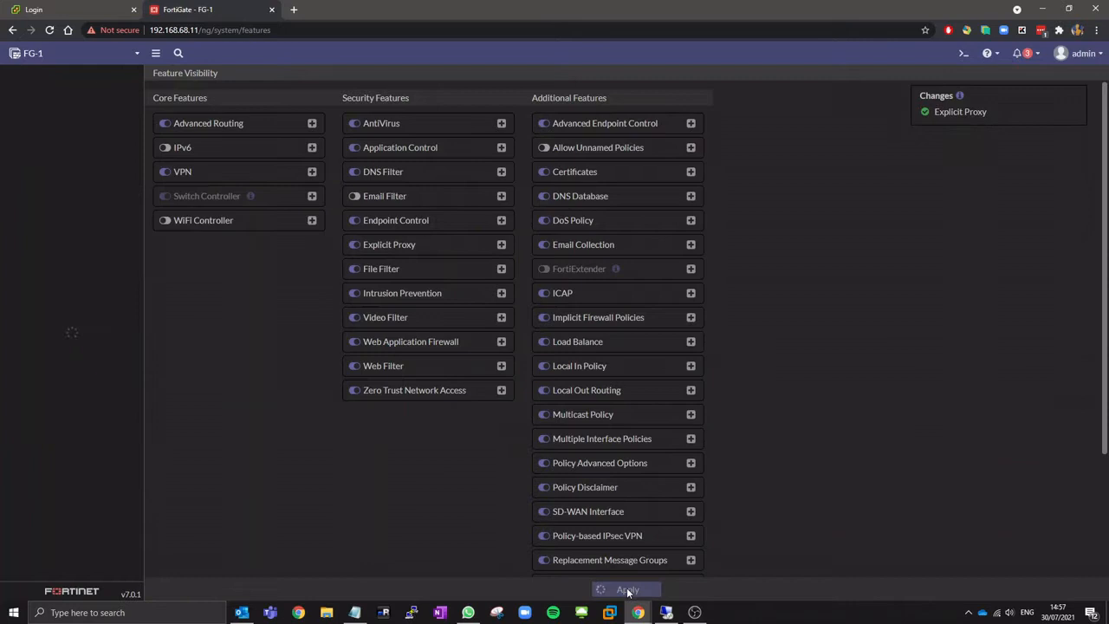
{"action": "left_click", "coordinate": [627, 589]}
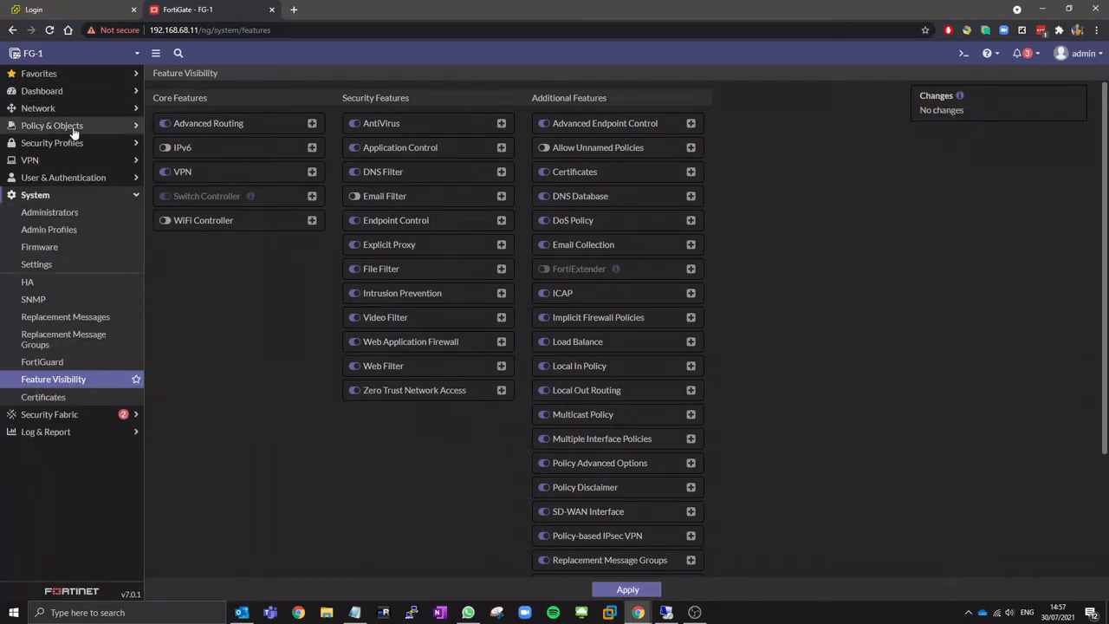
{"action": "left_click", "coordinate": [45, 160]}
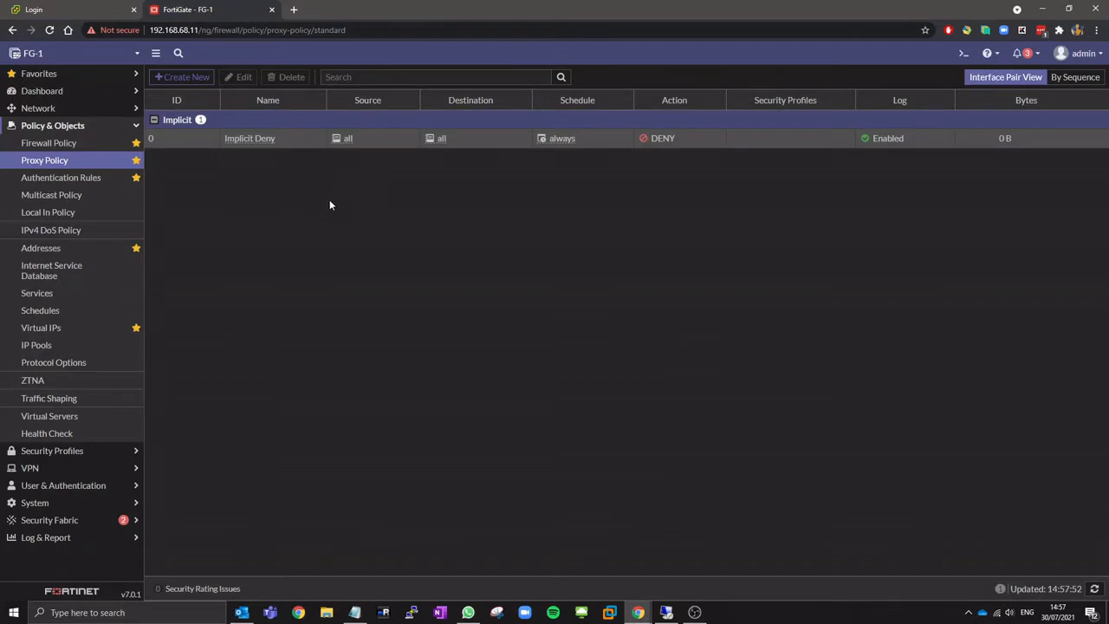
- Edit the Web_Filter firewall policy to proxy-based inspection with HTTP(S) traffic redirected to the transparent proxy
{"action": "left_click", "coordinate": [48, 142]}
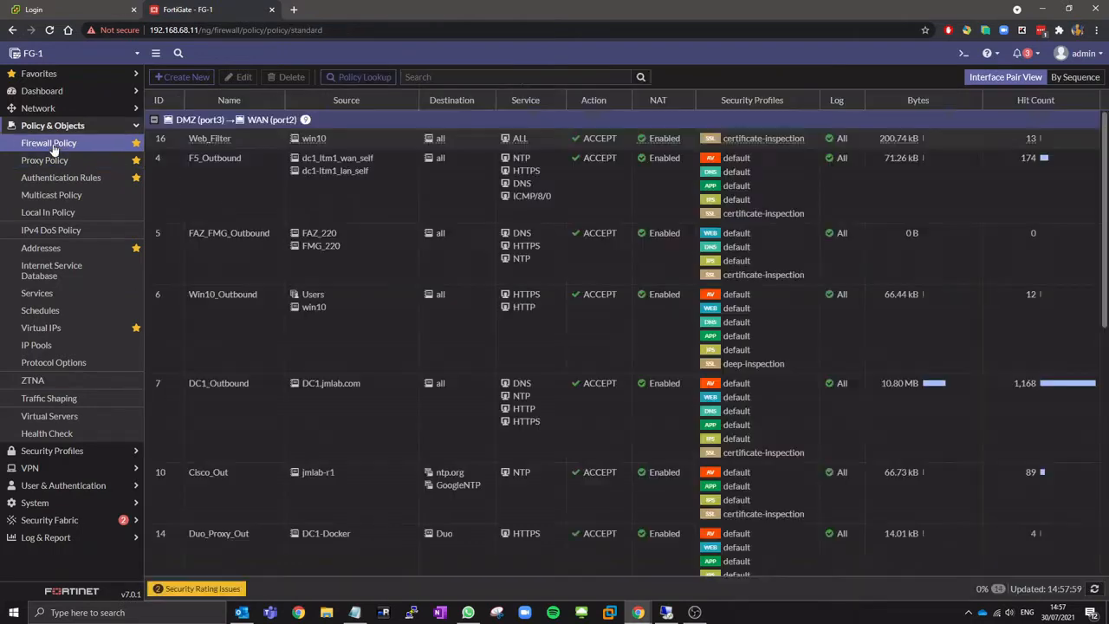
{"action": "double_click", "coordinate": [209, 138]}
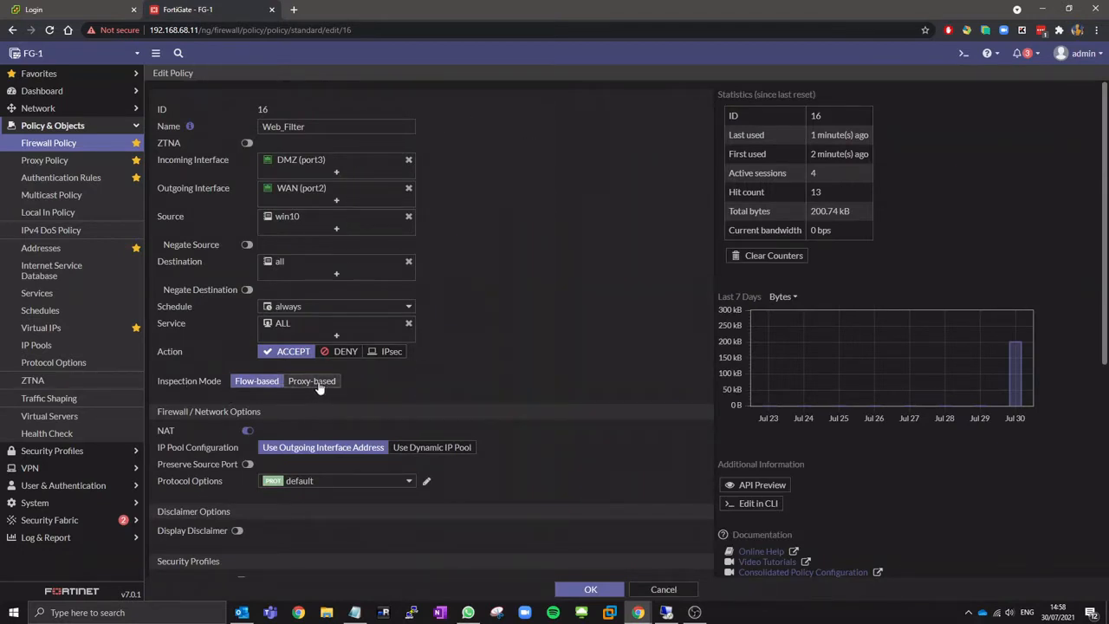
{"action": "left_click", "coordinate": [312, 381]}
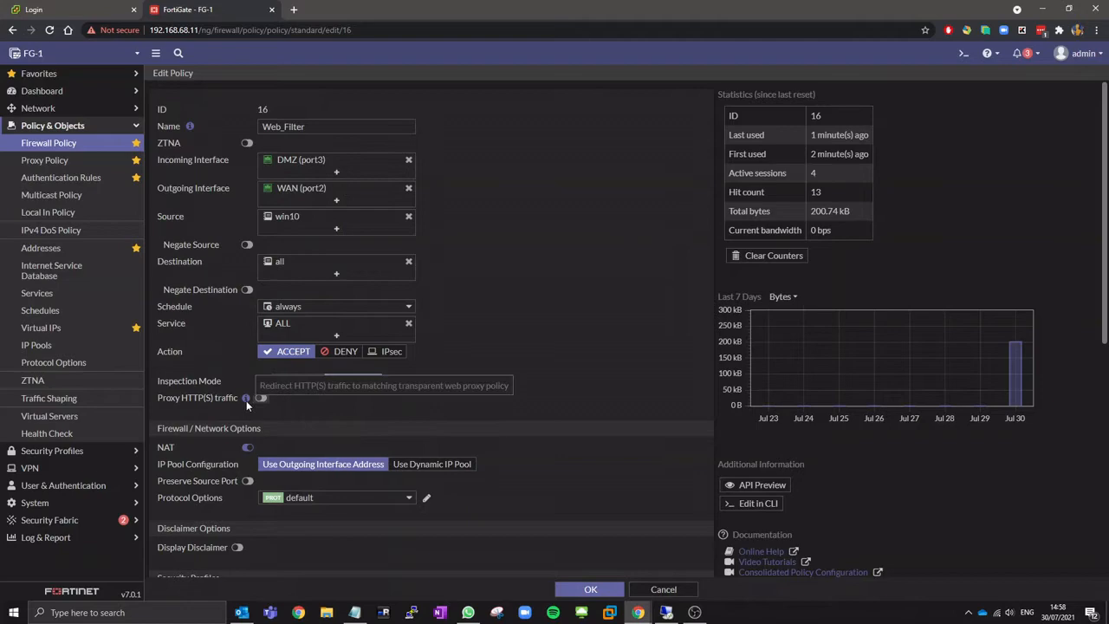
{"action": "left_click", "coordinate": [259, 397]}
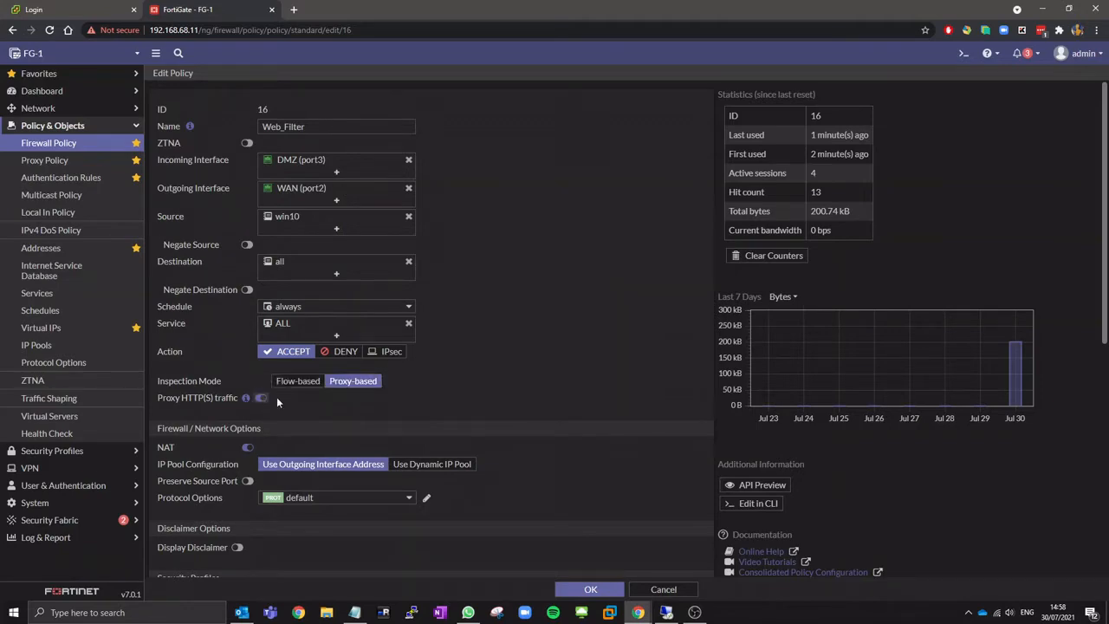
{"action": "scroll", "scroll_direction": "down", "scroll_amount": 3}
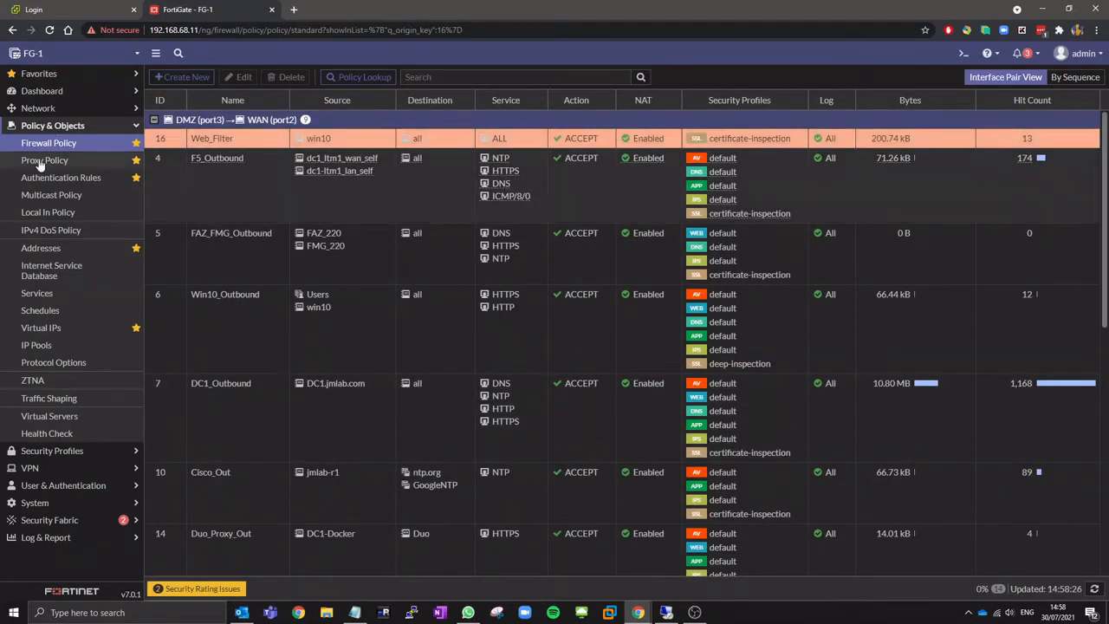
- Create a Transparent Web proxy policy: DMZ to WAN, win10, all, webproxy, Web_Filter, named 'Tr...', and save it
{"action": "left_click", "coordinate": [45, 159]}
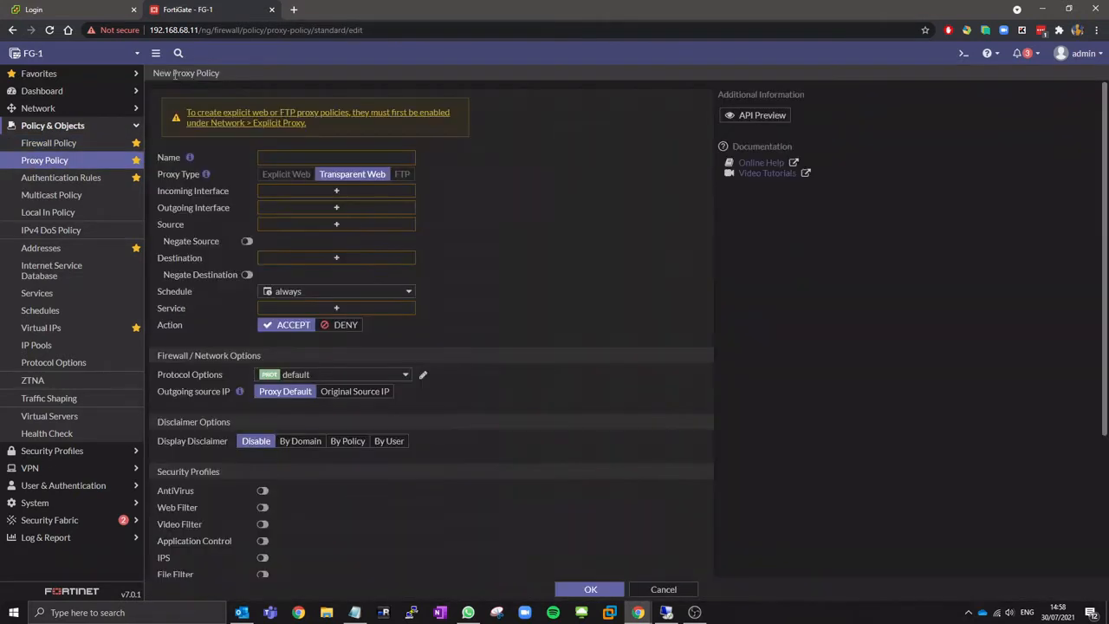
{"action": "left_click", "coordinate": [336, 190]}
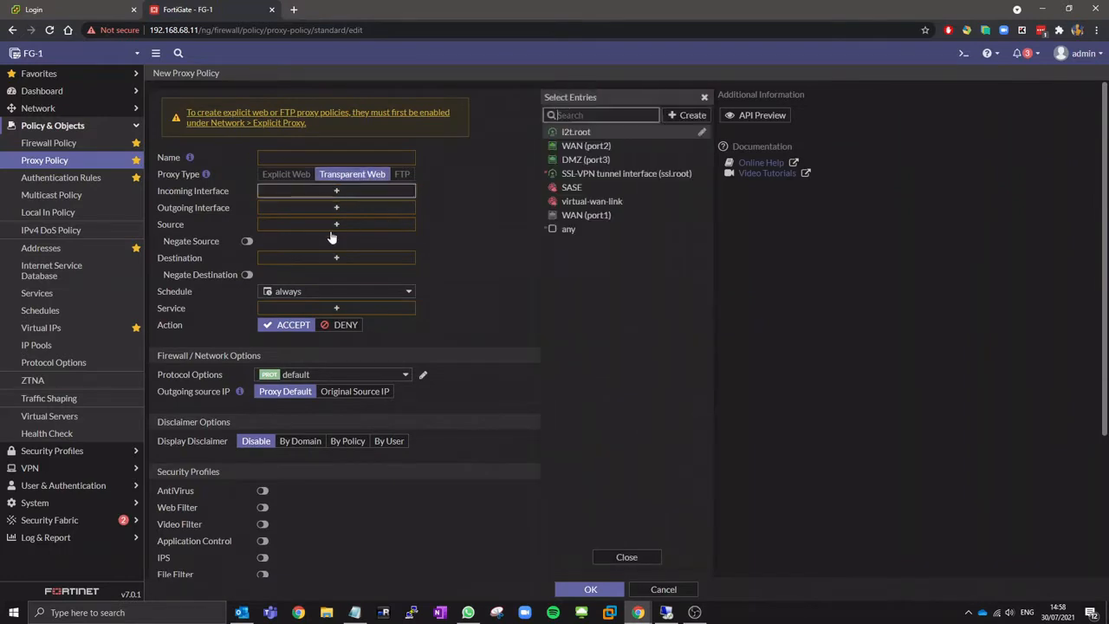
{"action": "left_click", "coordinate": [586, 159]}
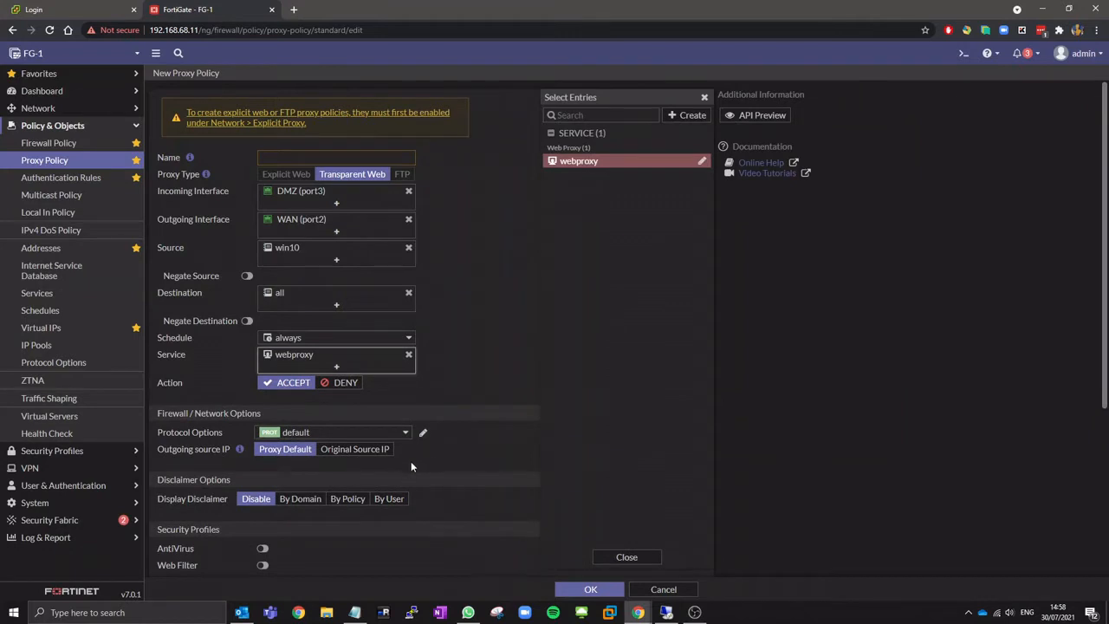
{"action": "scroll", "scroll_direction": "down", "scroll_amount": 3}
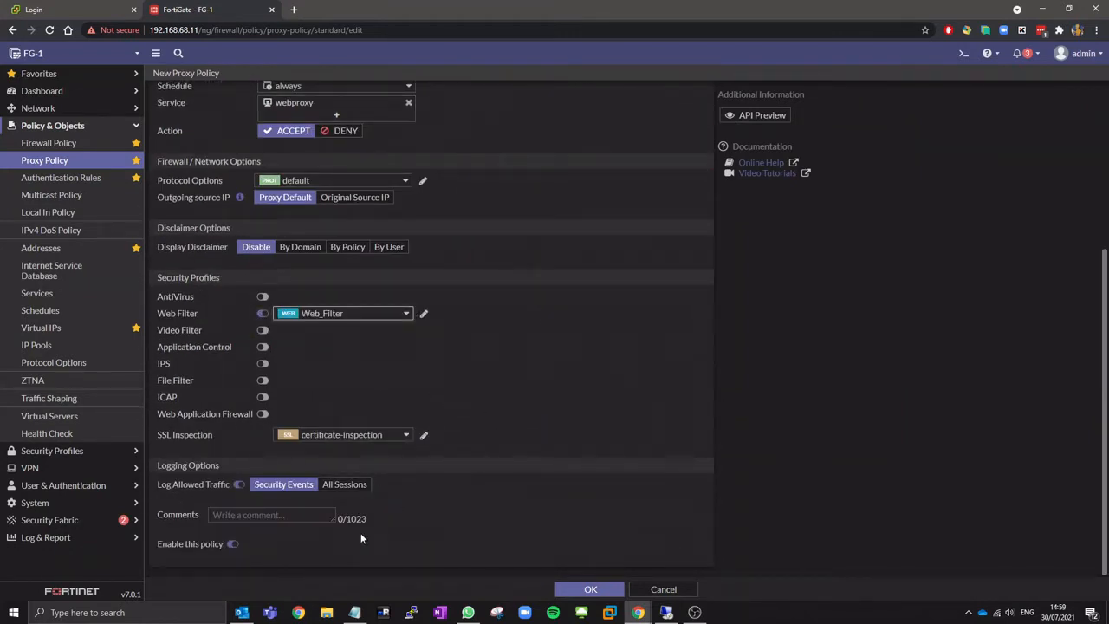
{"action": "left_click", "coordinate": [343, 484]}
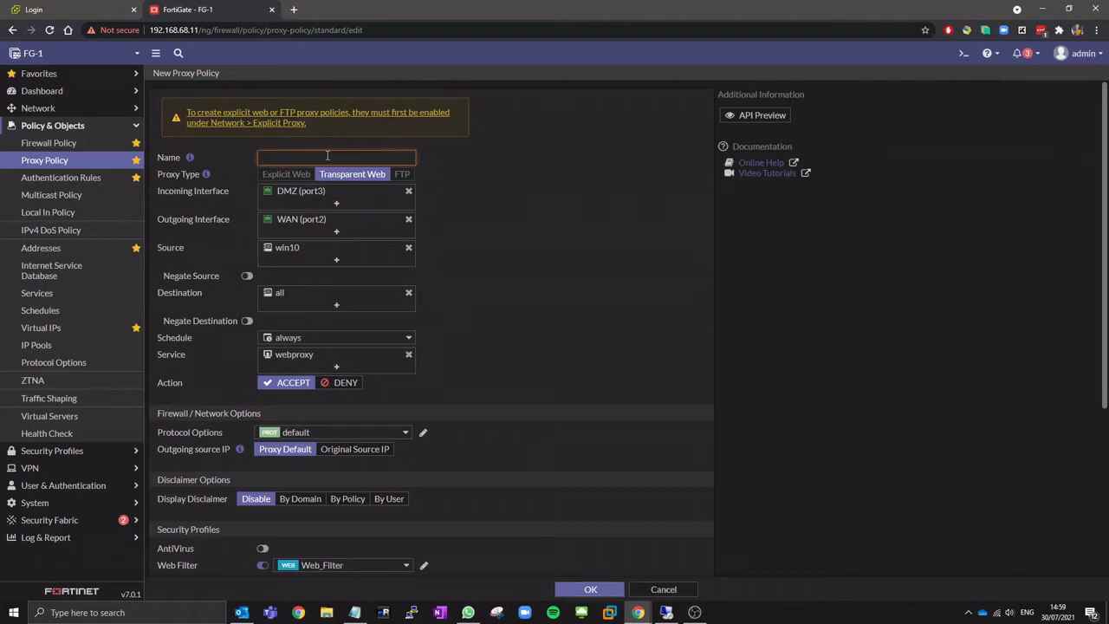
{"action": "type", "text": "Transparent_Pr"}
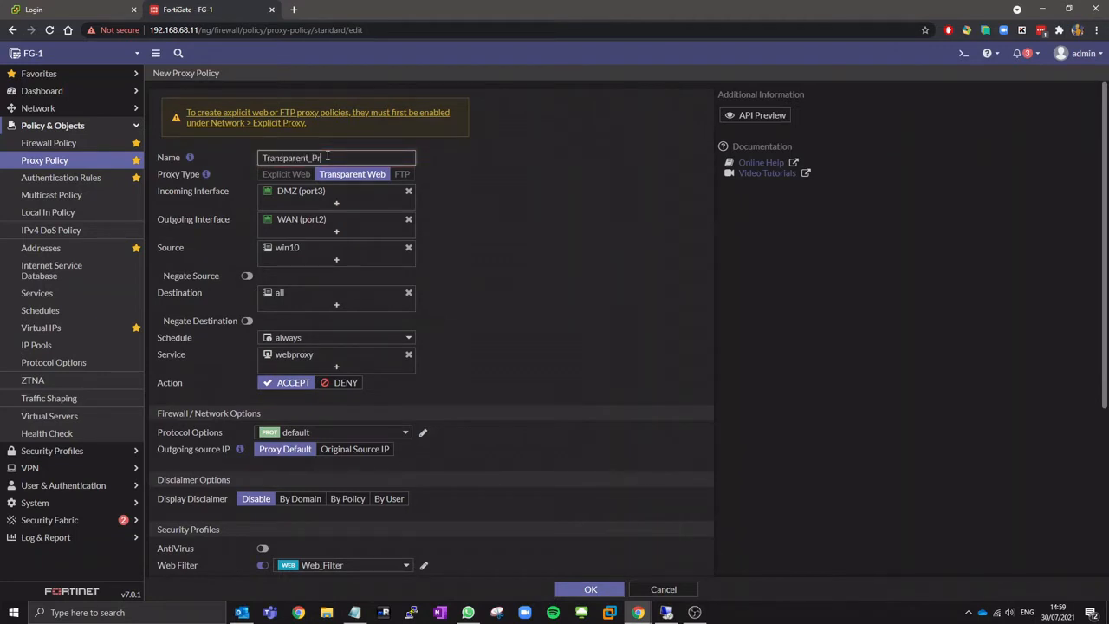
{"action": "left_click", "coordinate": [589, 589]}
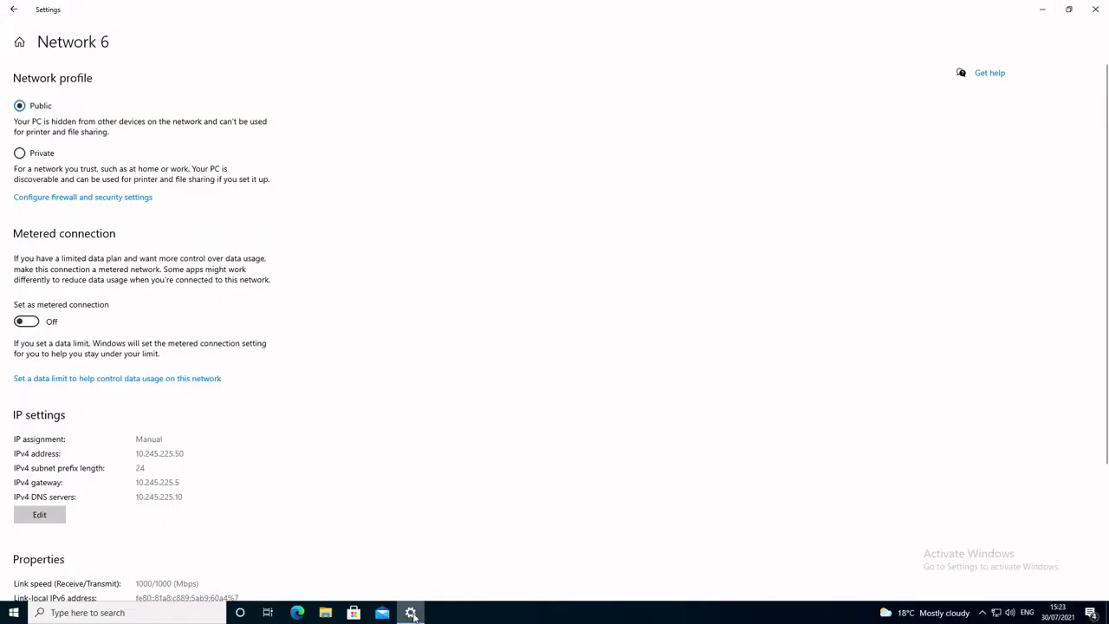
{"action": "scroll", "scroll_direction": "down", "scroll_amount": 3}
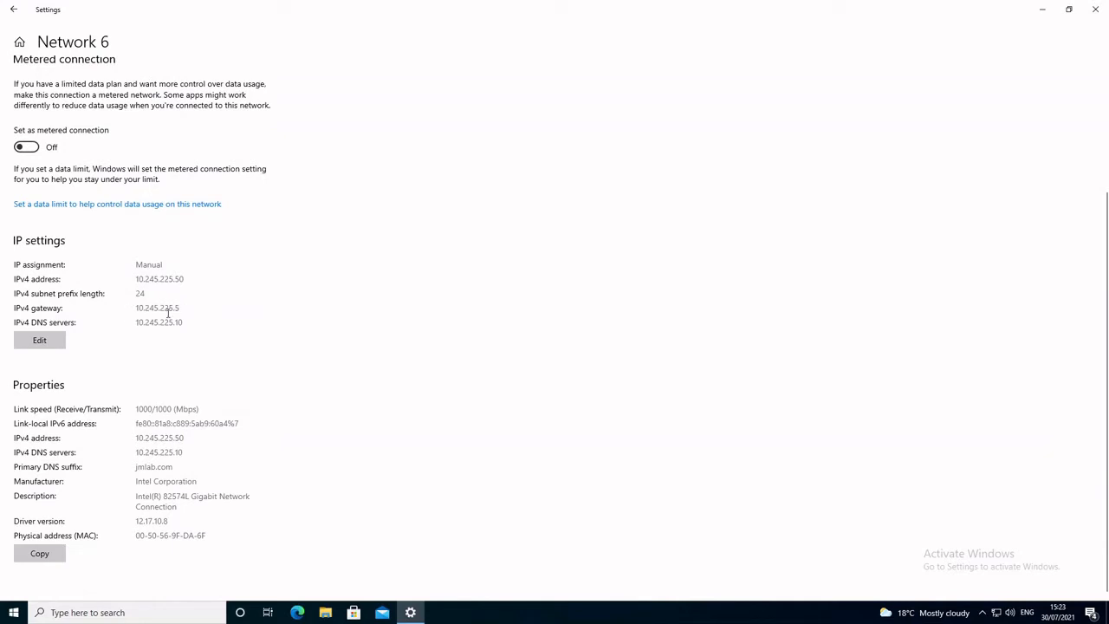
{"action": "mouse_move", "coordinate": [177, 343]}
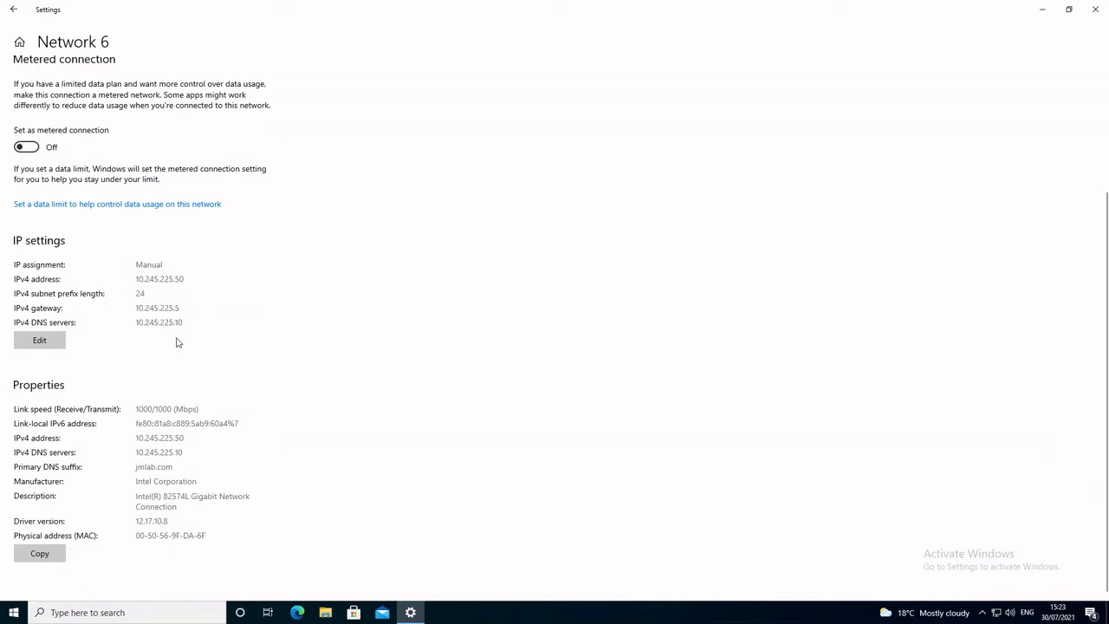
{"action": "left_click", "coordinate": [1096, 10]}
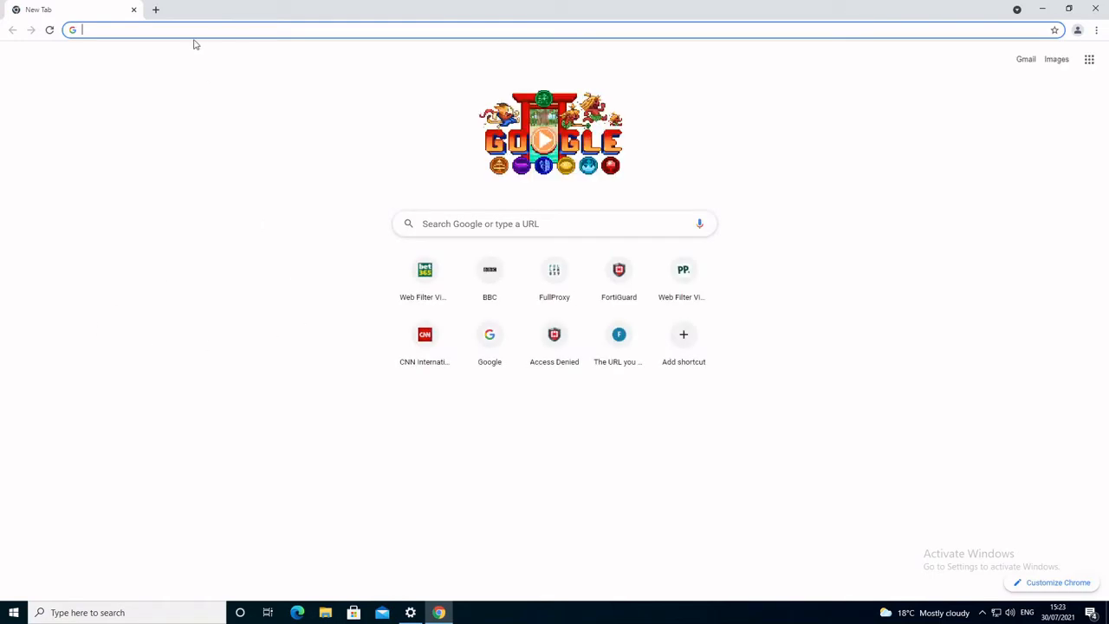
- Browse bbc.co.uk and fullproxy.com normally, then see bet365.com blocked as Gambling in a new tab
{"action": "type", "text": "bbc.co.uk"}
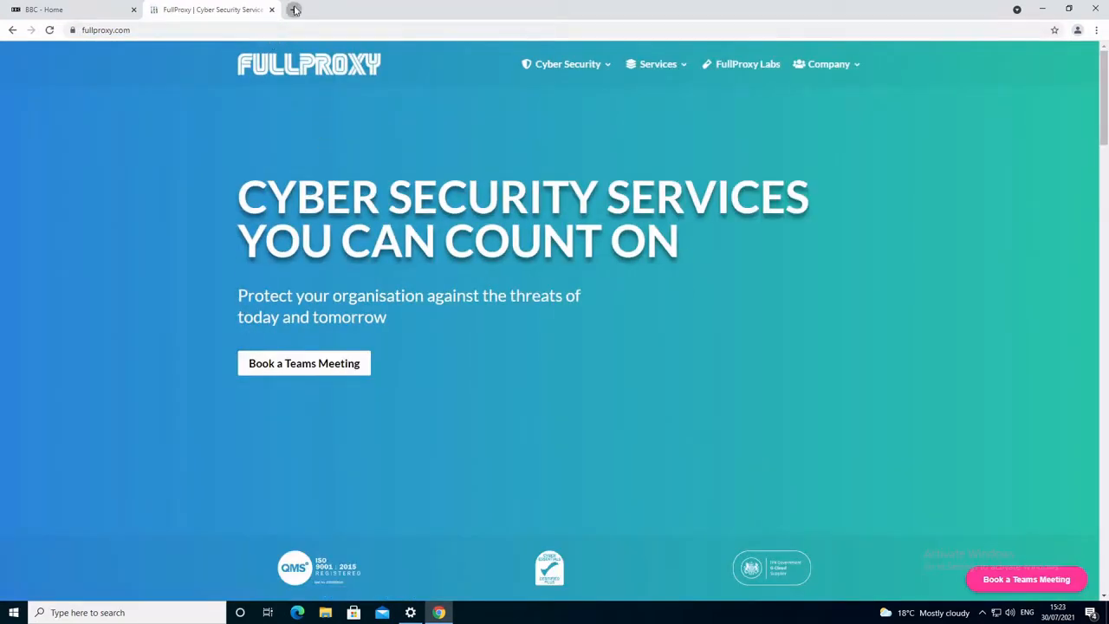
{"action": "left_click", "coordinate": [299, 10]}
{"action": "type", "text": "bet"}
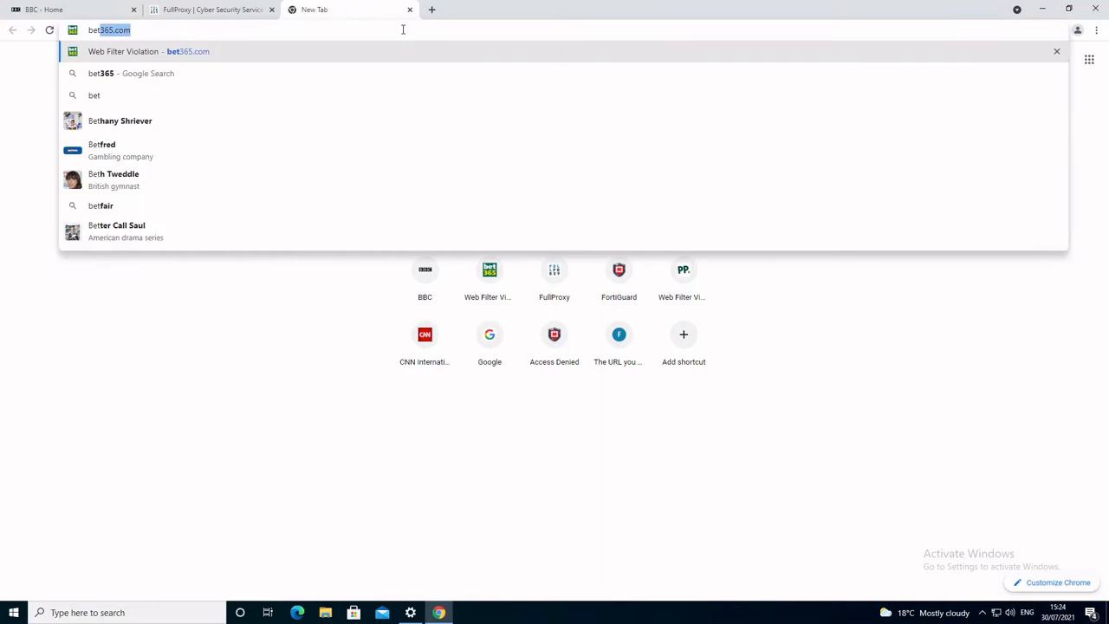
{"action": "left_click", "coordinate": [142, 52]}
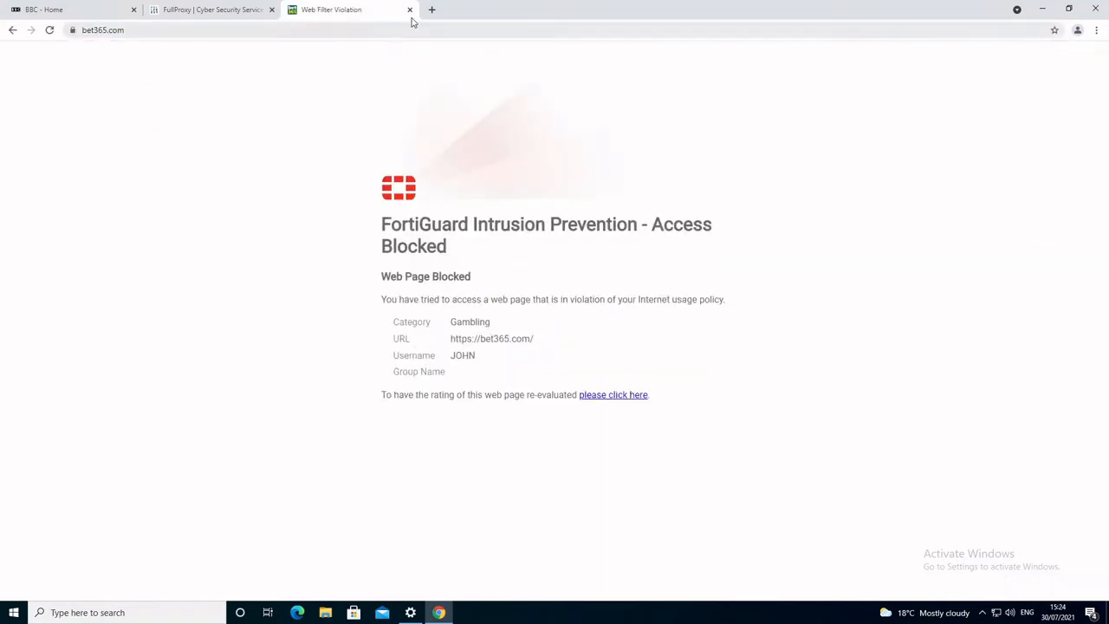
{"action": "left_click", "coordinate": [440, 11]}
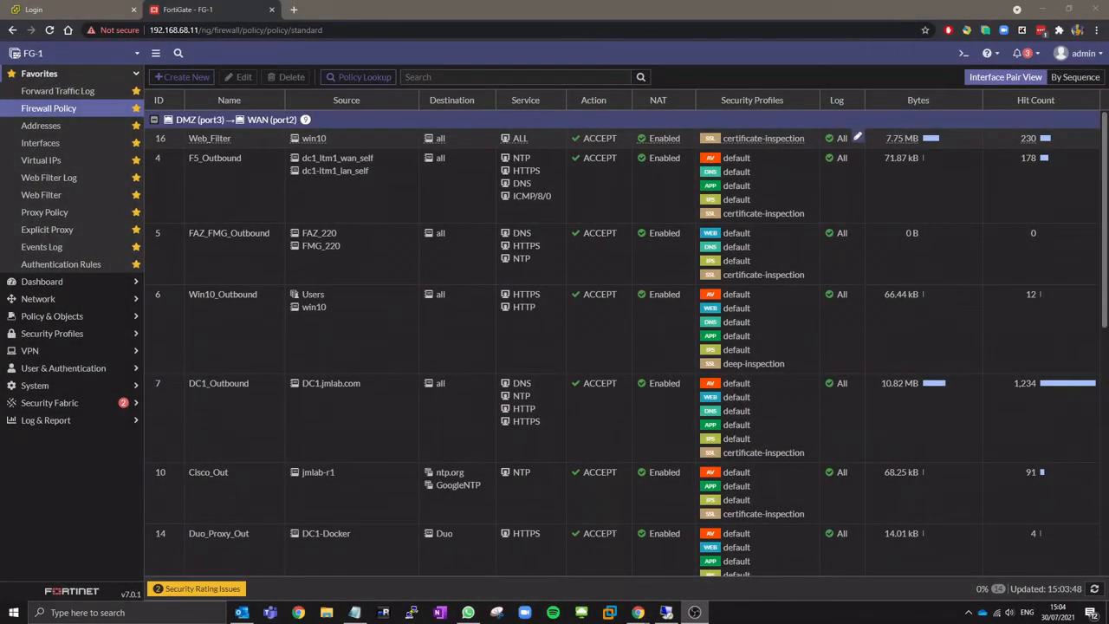
- Check proxy policy byte counts, then view Transparent_Proxy sessions in the forward traffic log
{"action": "left_click", "coordinate": [45, 212]}
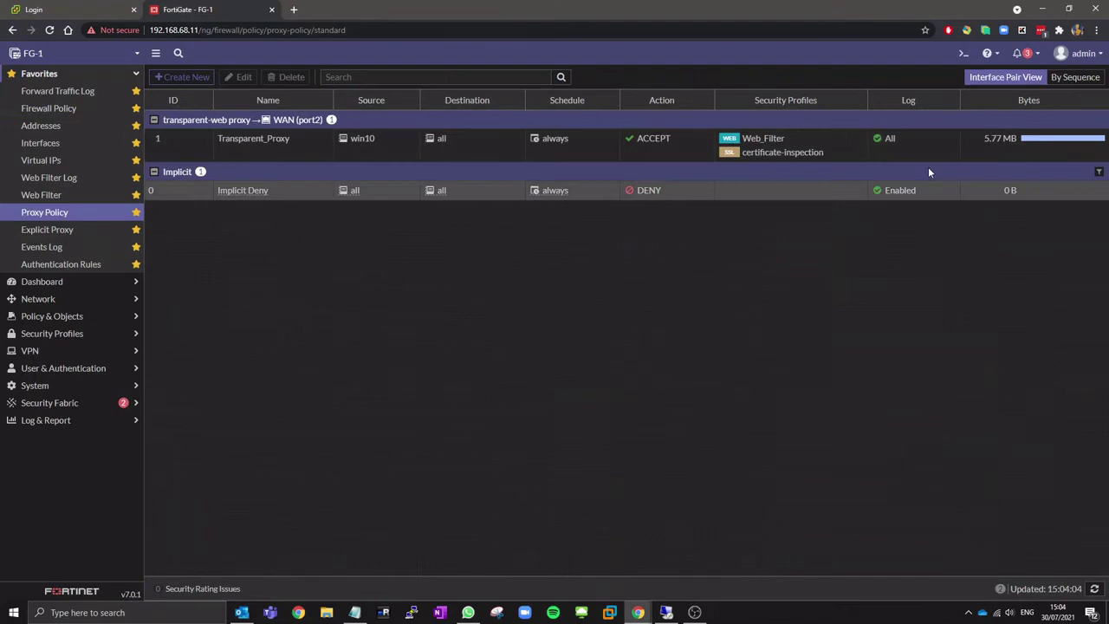
{"action": "left_click", "coordinate": [58, 90]}
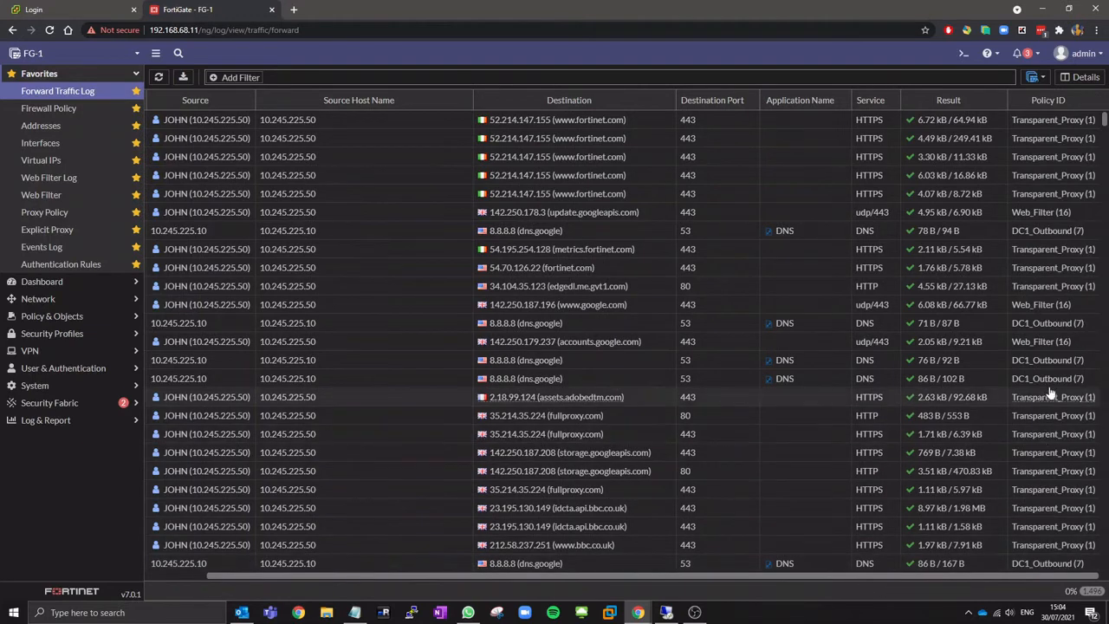
{"action": "mouse_move", "coordinate": [1053, 512]}
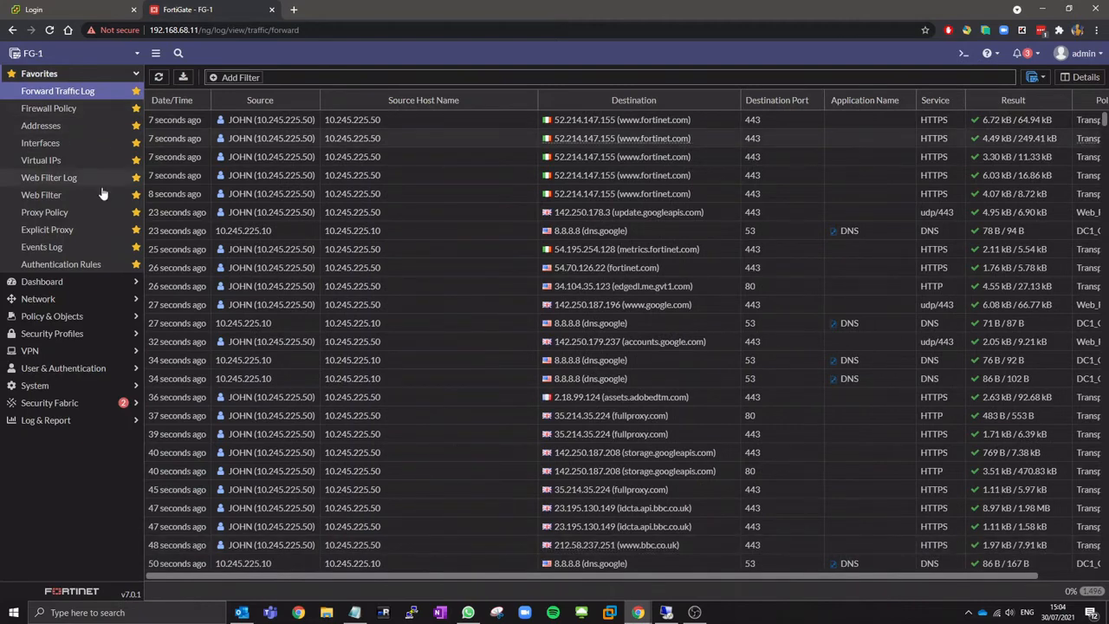
- Choose a listening interface in the explicit web proxy settings and apply, returning to proxy policies
{"action": "left_click", "coordinate": [47, 228]}
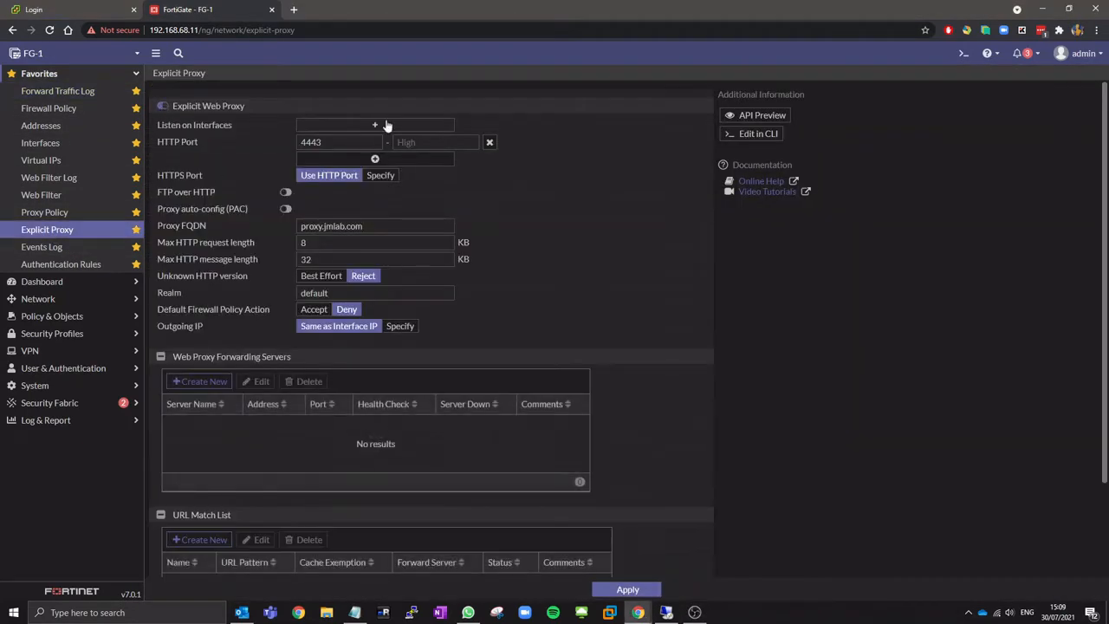
{"action": "left_click", "coordinate": [374, 125]}
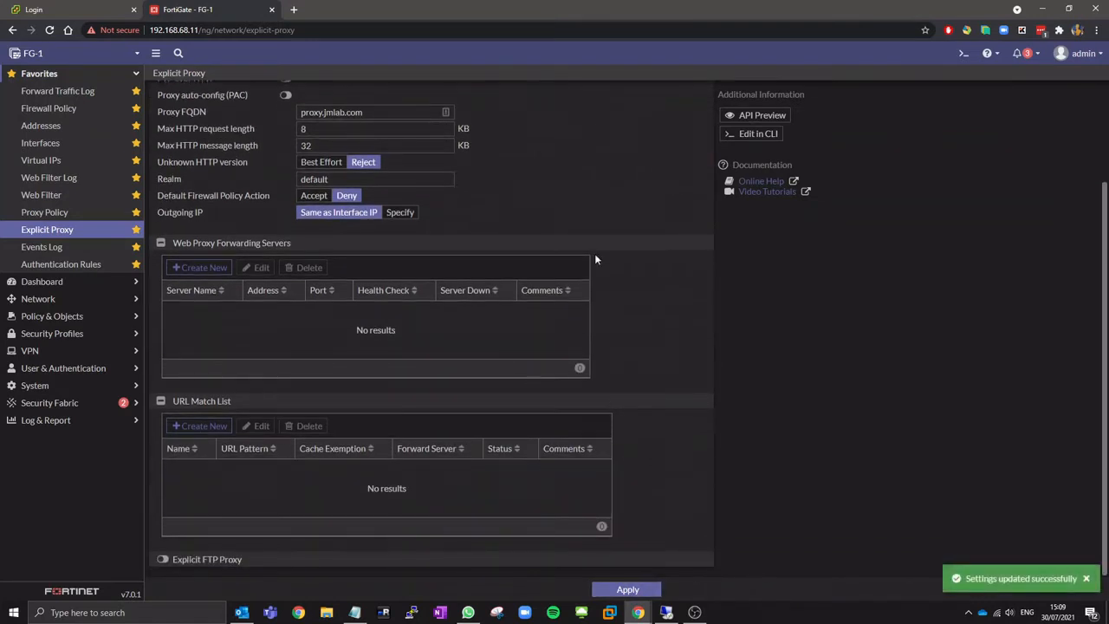
{"action": "left_click", "coordinate": [44, 212]}
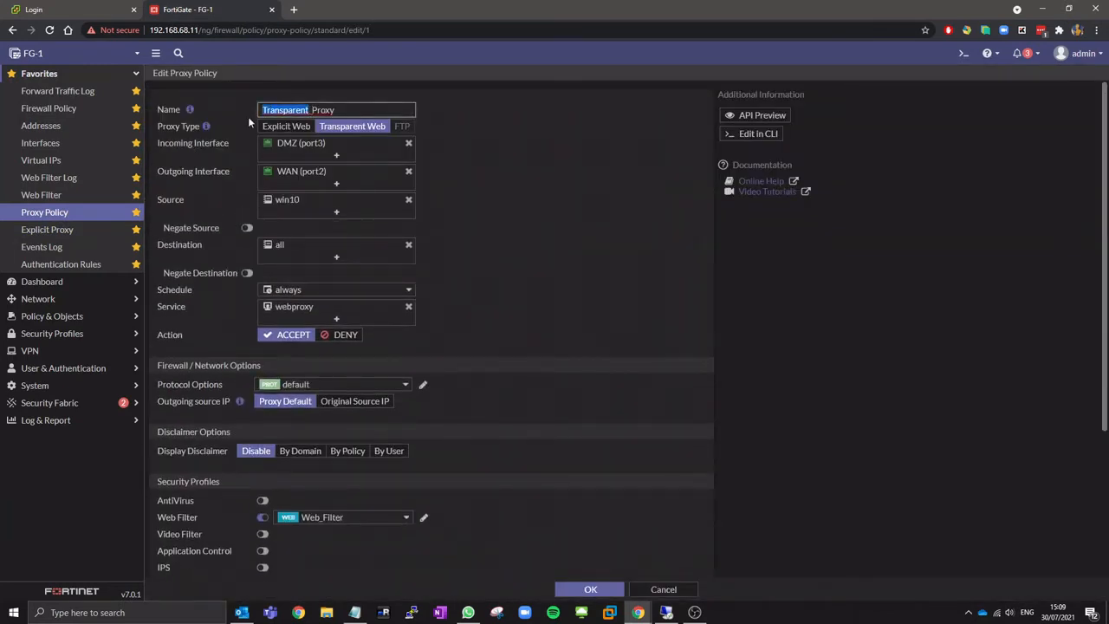
- Change the proxy policy to Explicit Web named Explicit_Proxy, save it, and clear the Web_Filter firewall policy counters
{"action": "left_click", "coordinate": [286, 125]}
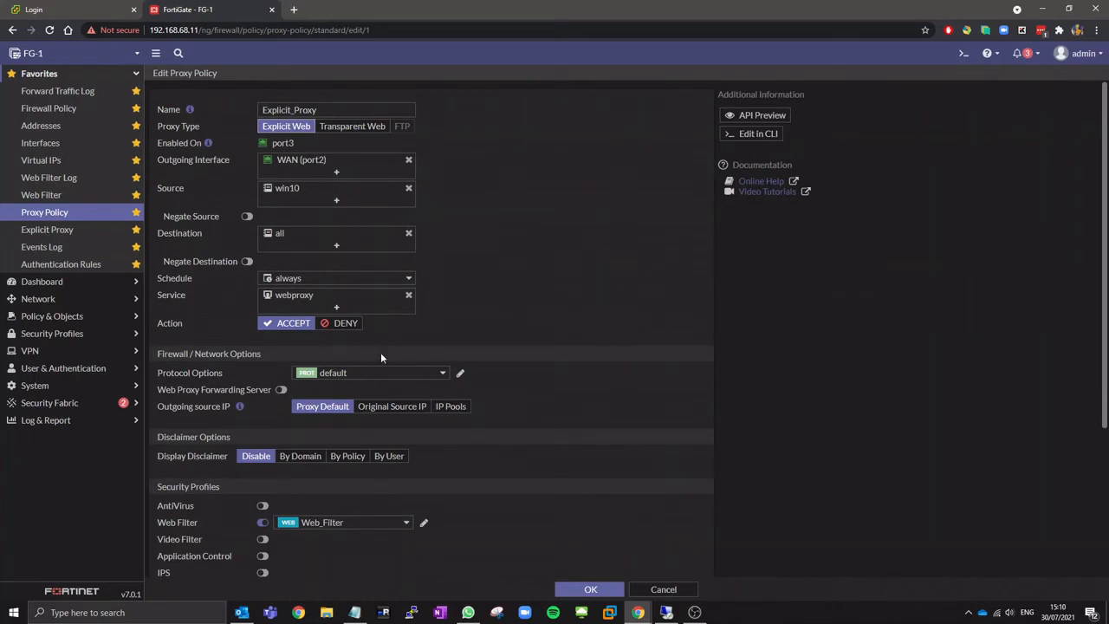
{"action": "scroll", "scroll_direction": "down", "scroll_amount": 3}
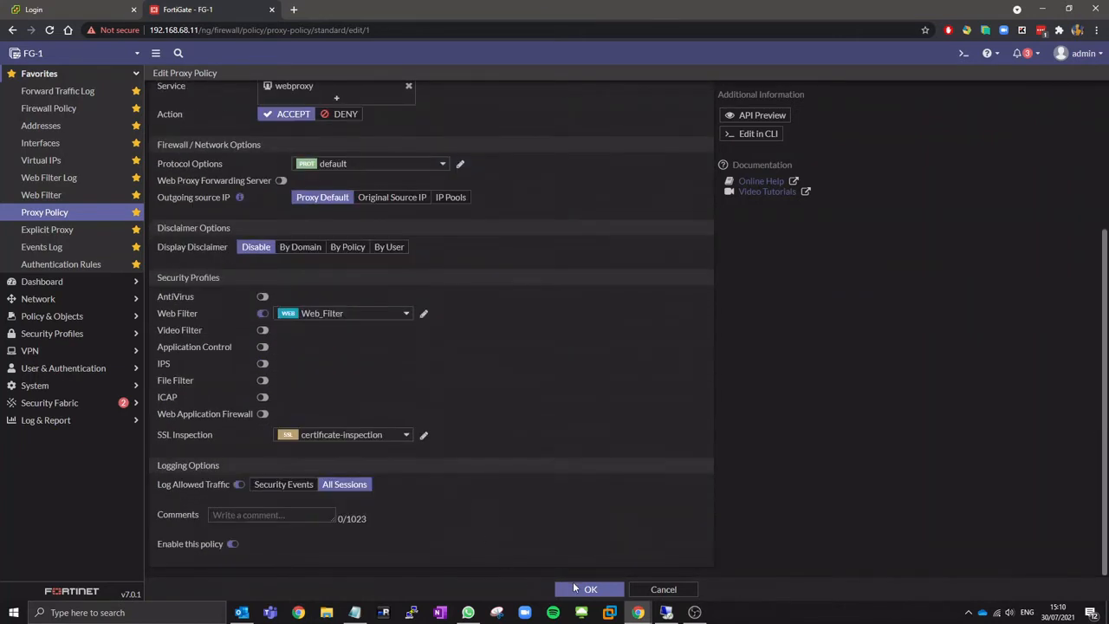
{"action": "left_click", "coordinate": [587, 589]}
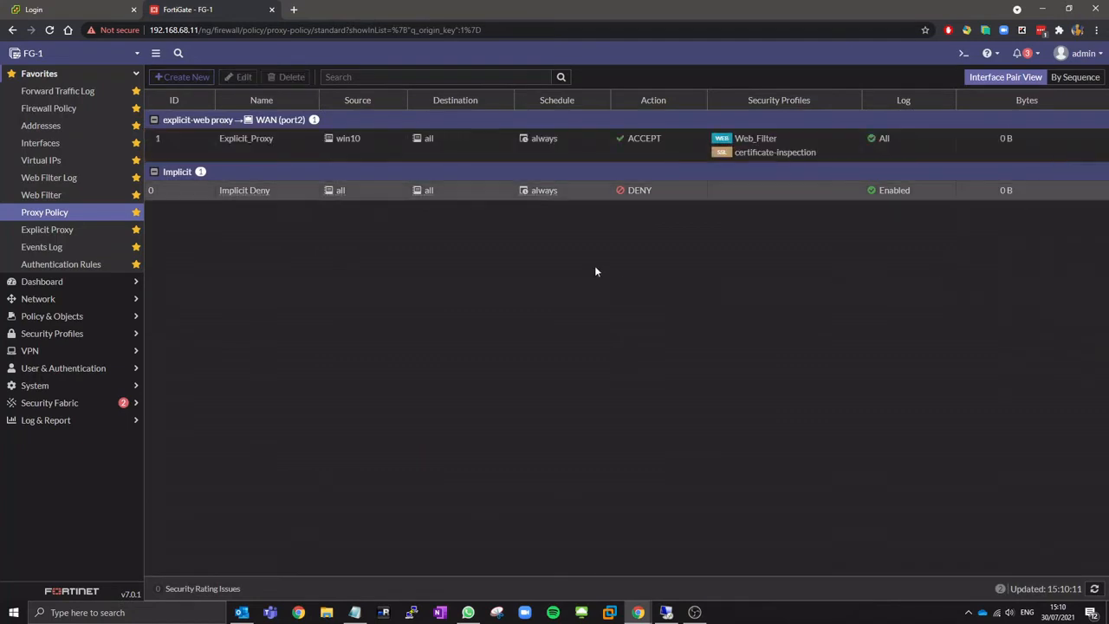
{"action": "left_click", "coordinate": [49, 108]}
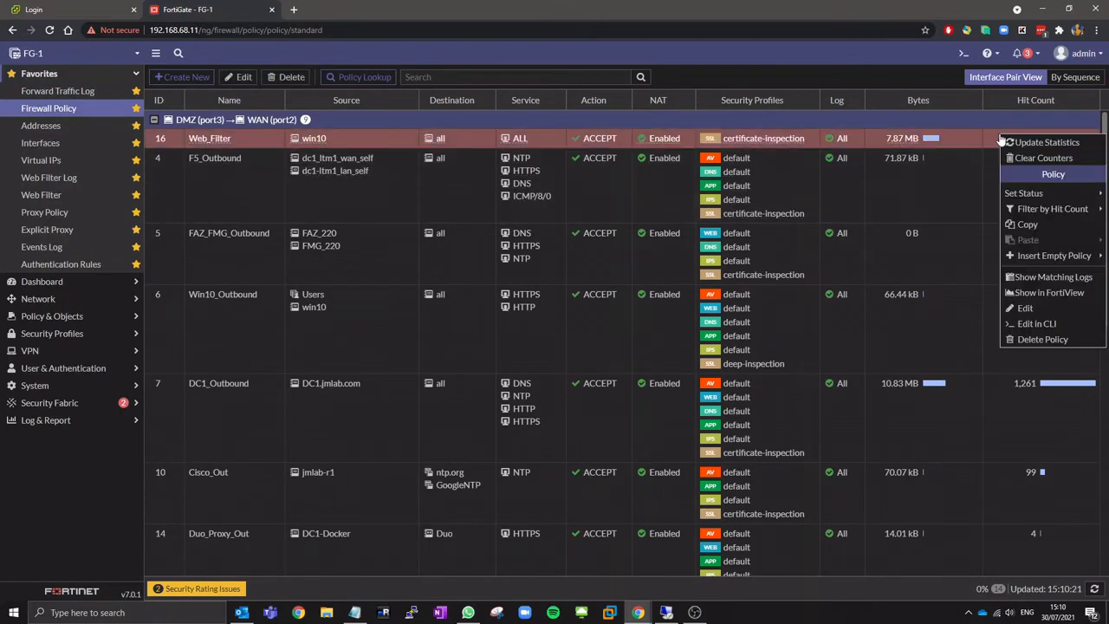
{"action": "left_click", "coordinate": [1045, 156]}
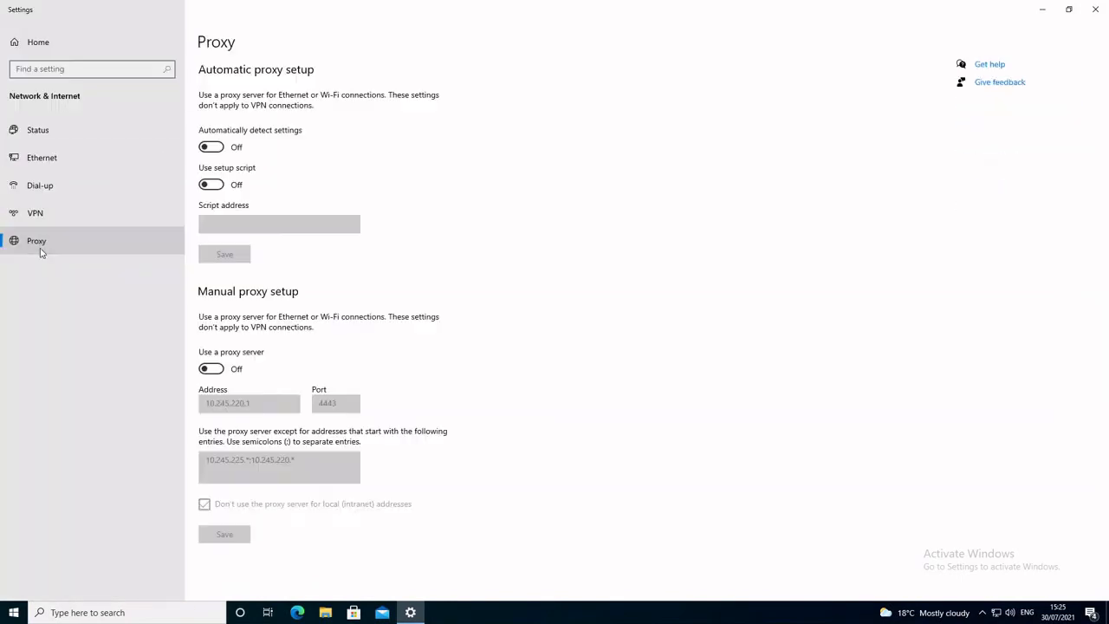
- Turn on the manual proxy server 10.245.220.1 port 4443 in Windows Settings and save
{"action": "left_click", "coordinate": [211, 367]}
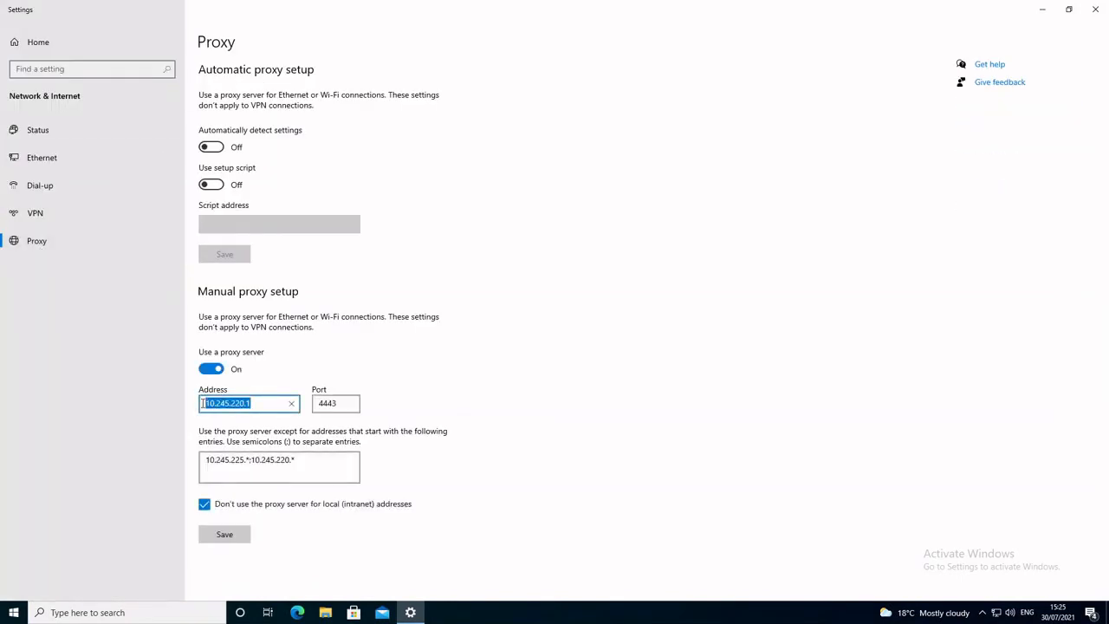
{"action": "left_click", "coordinate": [224, 534]}
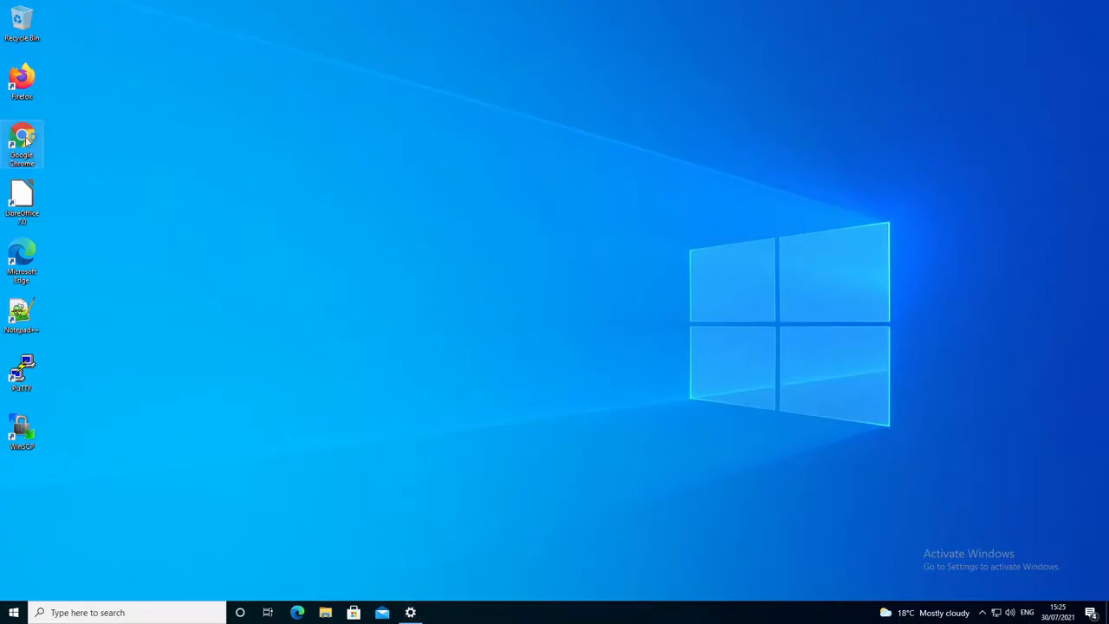
- In Chrome, load BBC and CNN through the proxy and confirm bet365.com is blocked as Gambling
{"action": "double_click", "coordinate": [21, 142]}
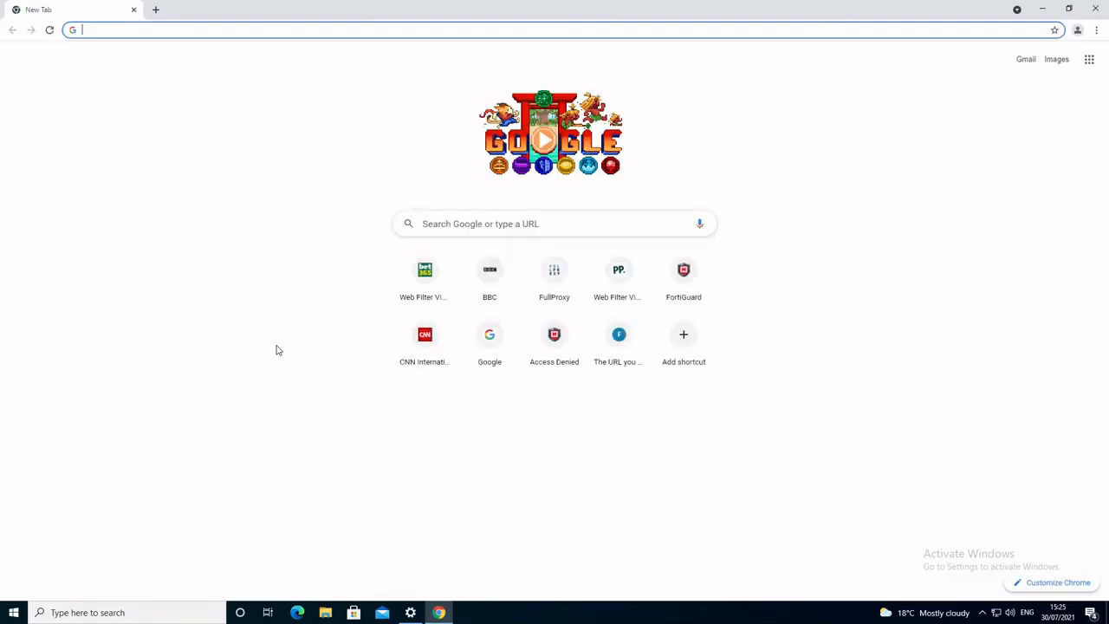
{"action": "left_click", "coordinate": [489, 270]}
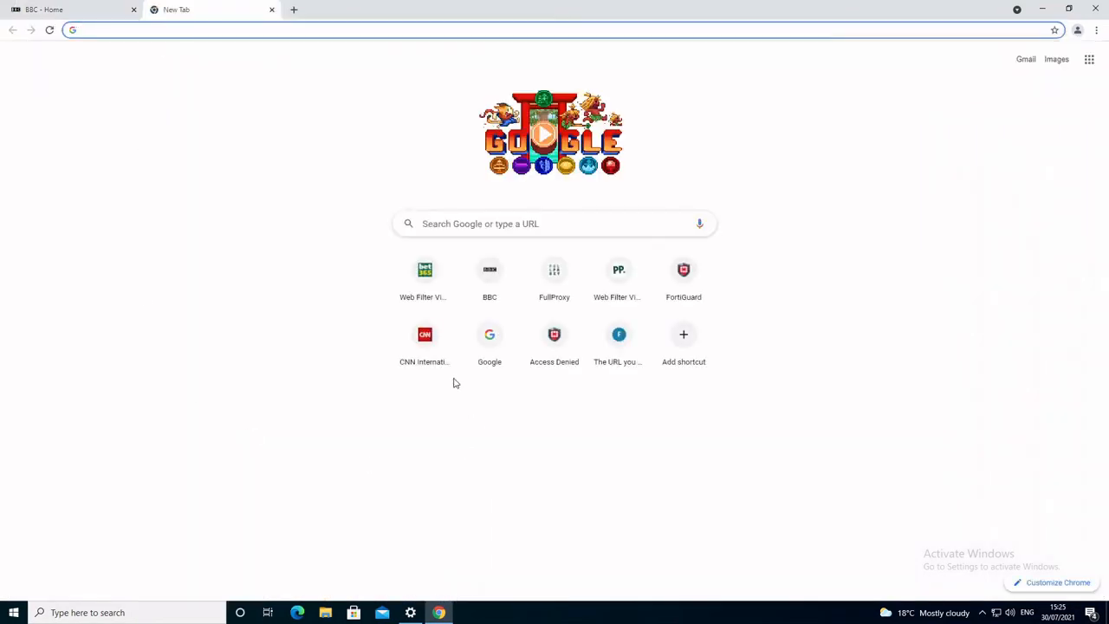
{"action": "left_click", "coordinate": [424, 334]}
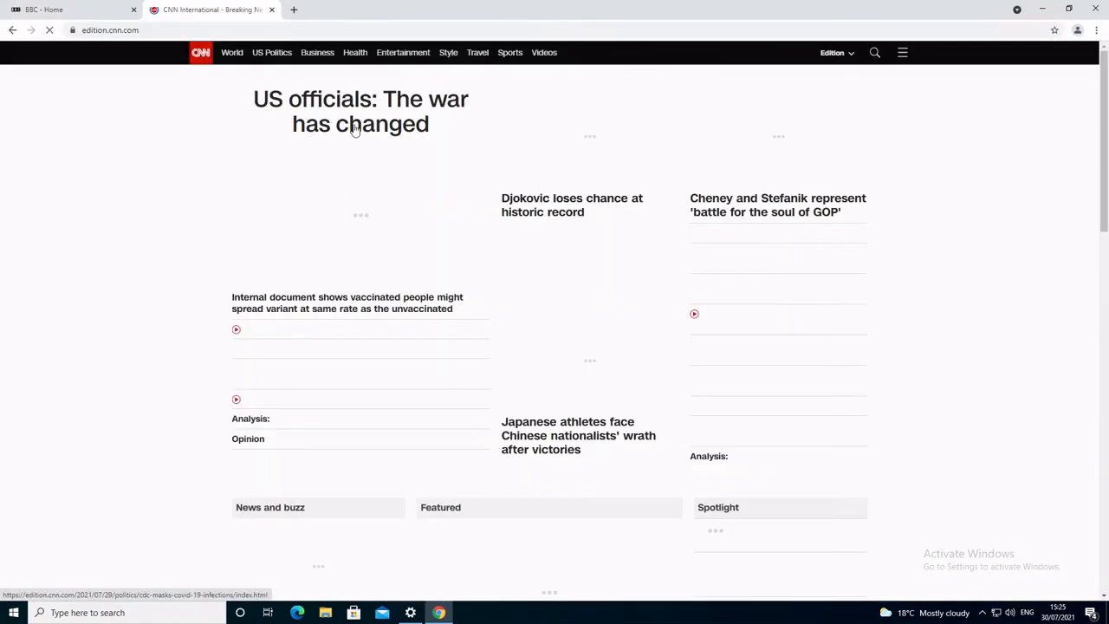
{"action": "left_click", "coordinate": [319, 11]}
{"action": "type", "text": "bet365.com"}
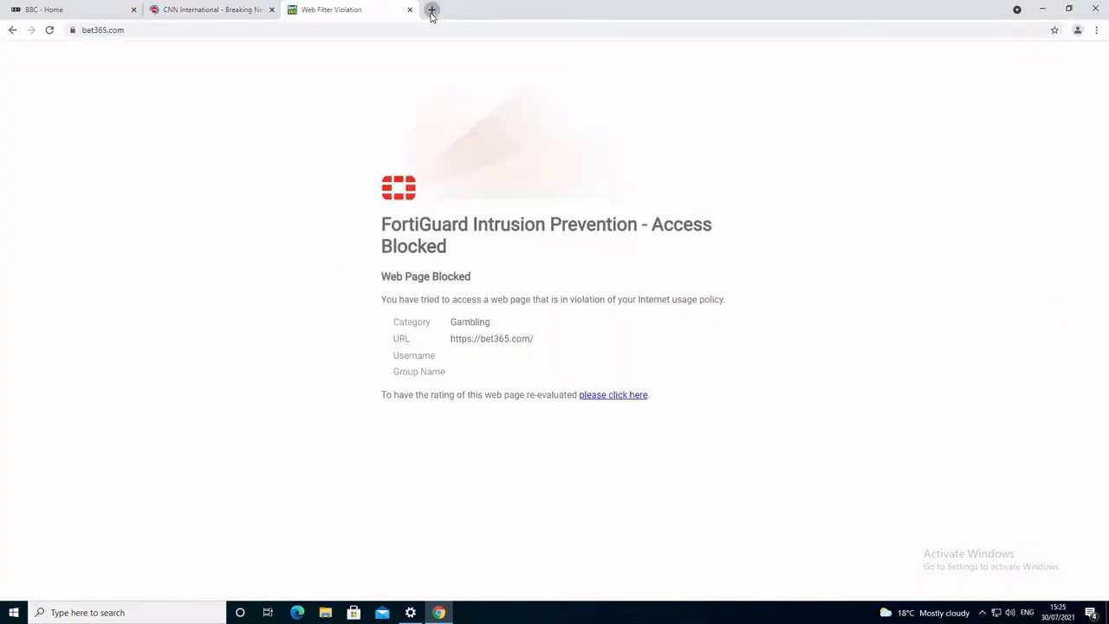
{"action": "left_click", "coordinate": [430, 11]}
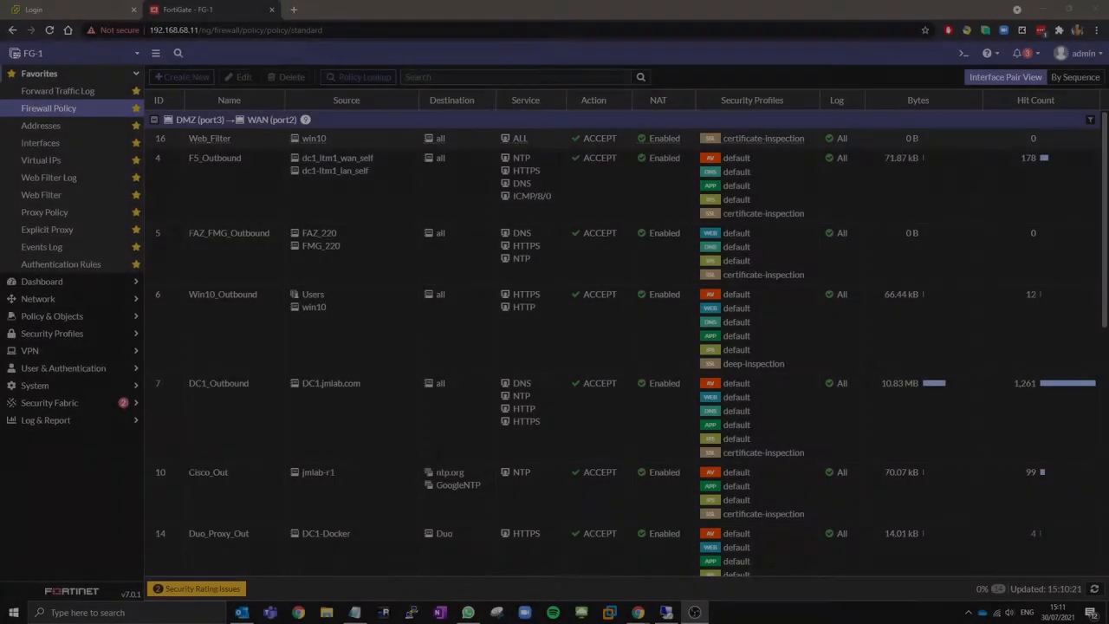
- Review the forward traffic log, firewall and proxy policies, explicit proxy settings, and the web filter log's passthrough entries from 10.245.225.50
{"action": "left_click", "coordinate": [57, 91]}
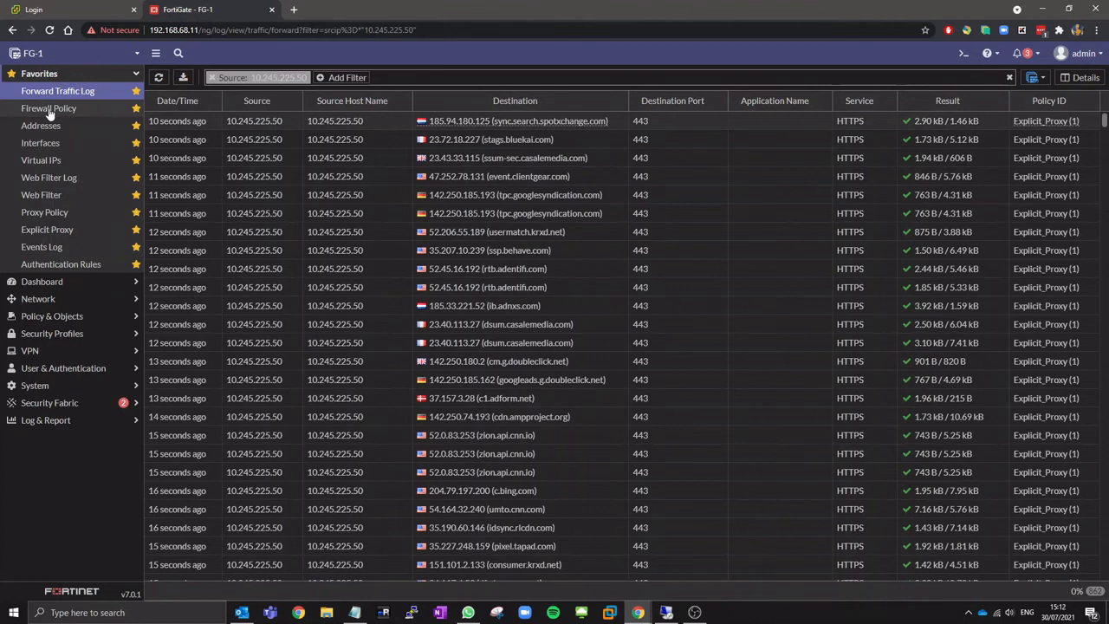
{"action": "left_click", "coordinate": [49, 107]}
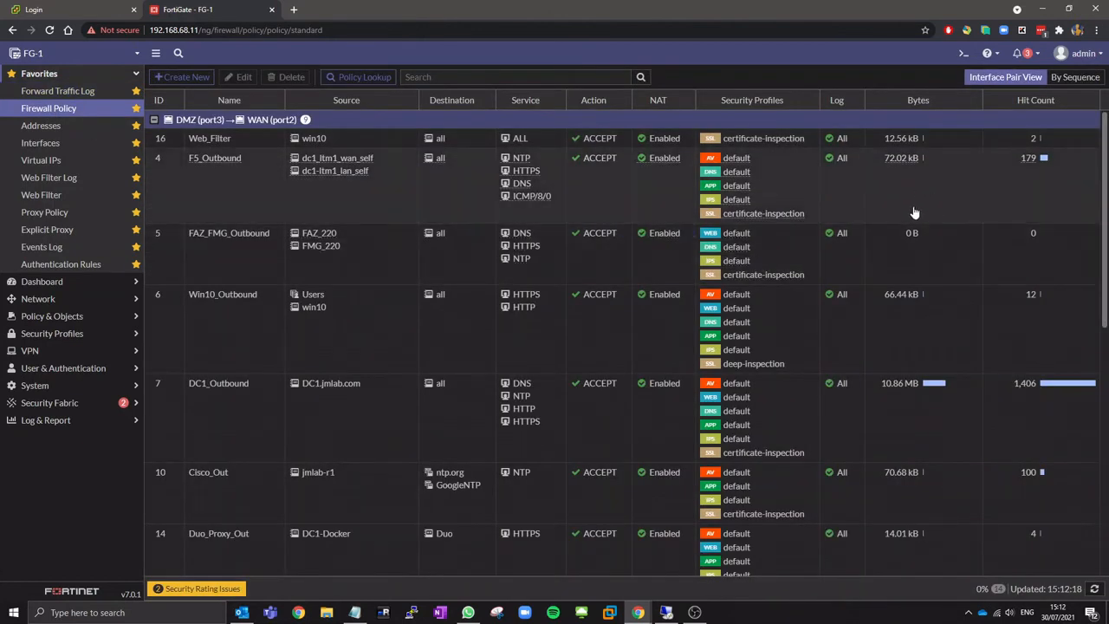
{"action": "left_click", "coordinate": [45, 212]}
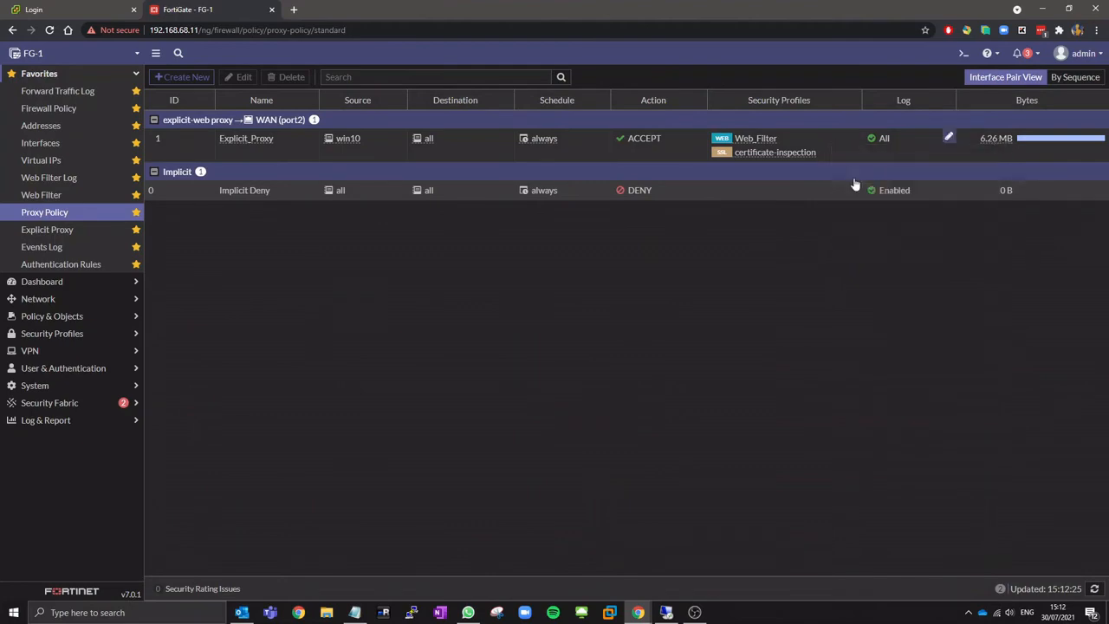
{"action": "left_click", "coordinate": [47, 229]}
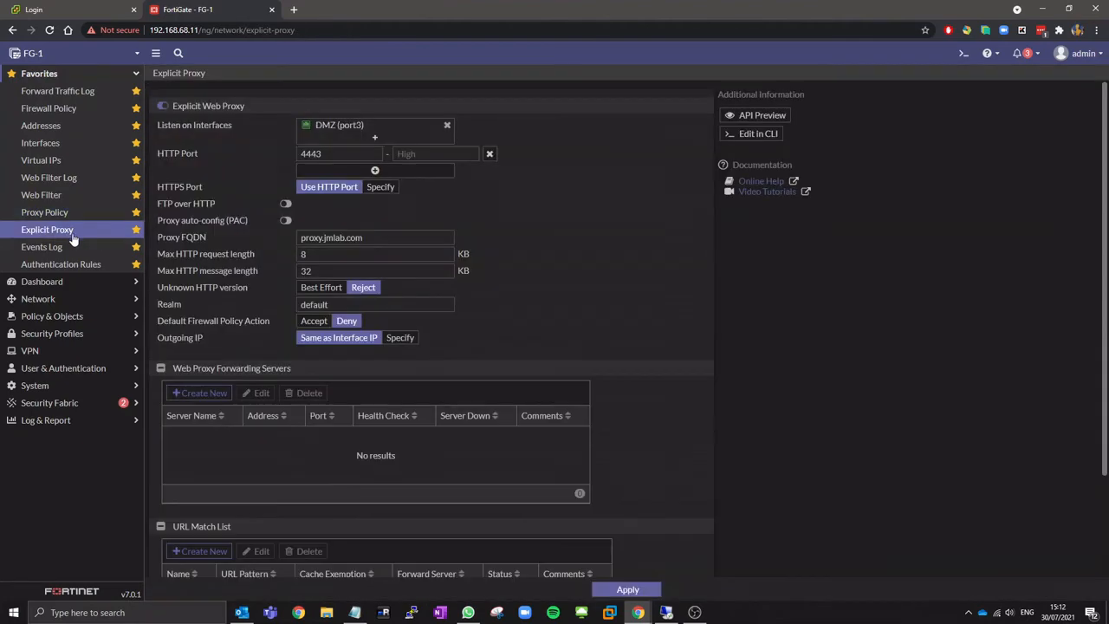
{"action": "left_click", "coordinate": [48, 177]}
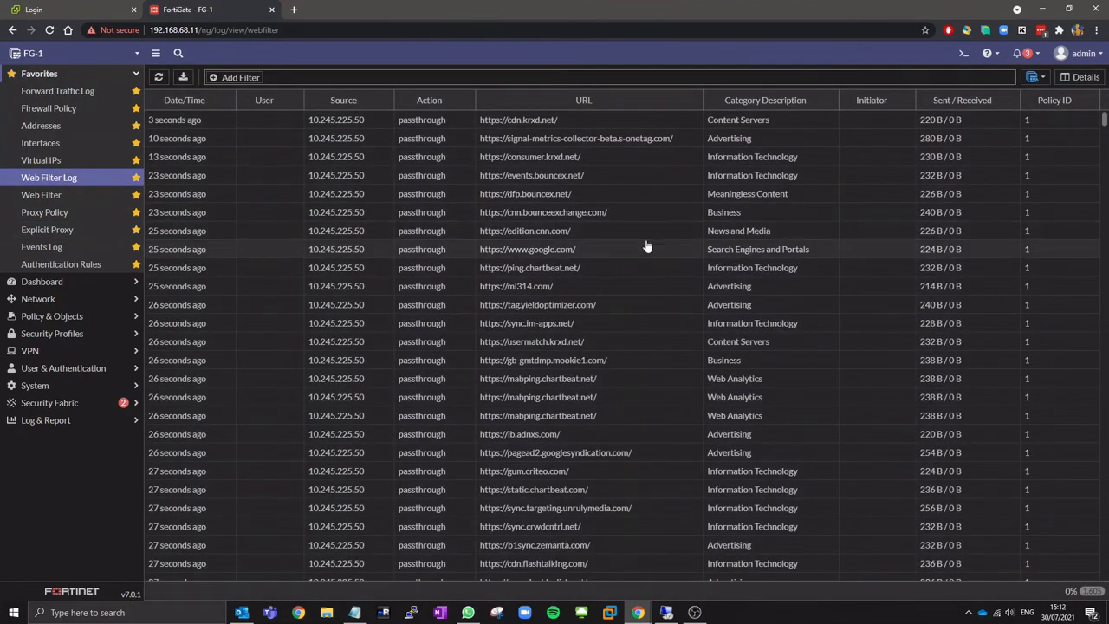